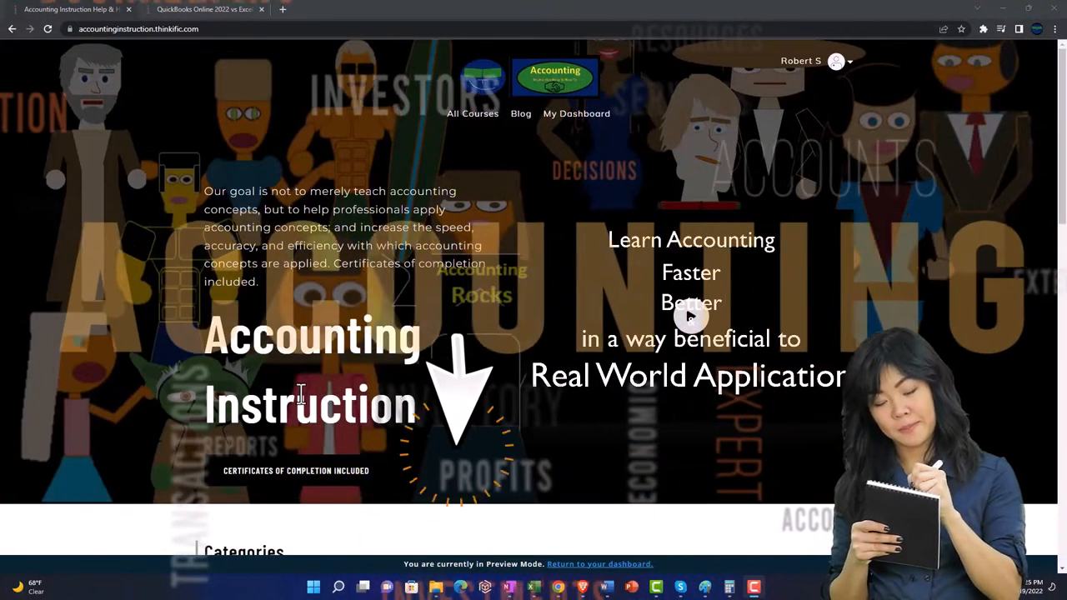
Scroll down the Thinkific homepage categories toward the QuickBooks Online 2022 course
scroll(down, 3)
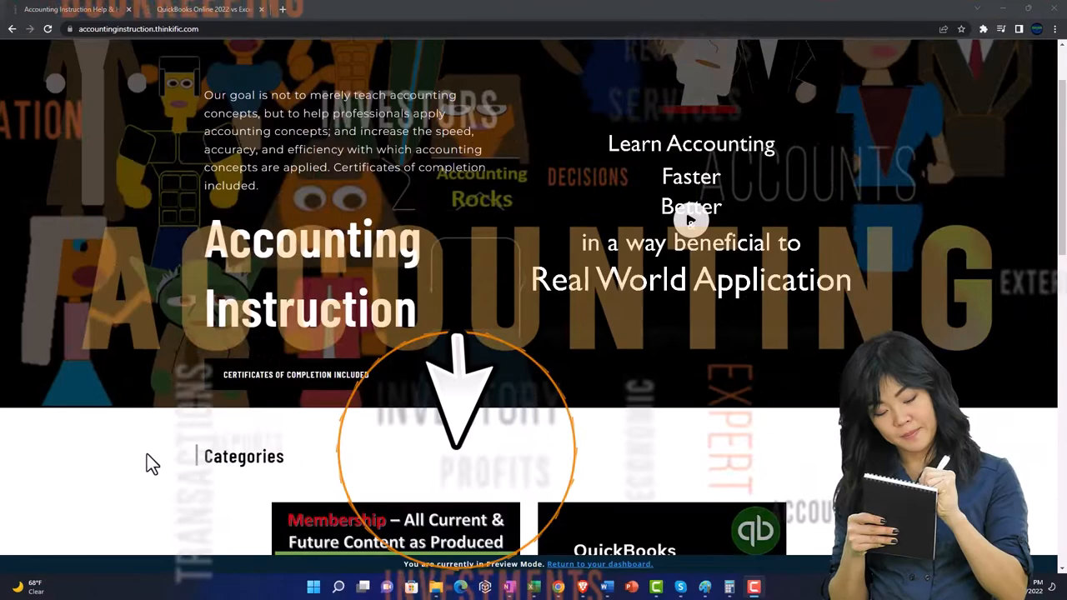
scroll(down, 3)
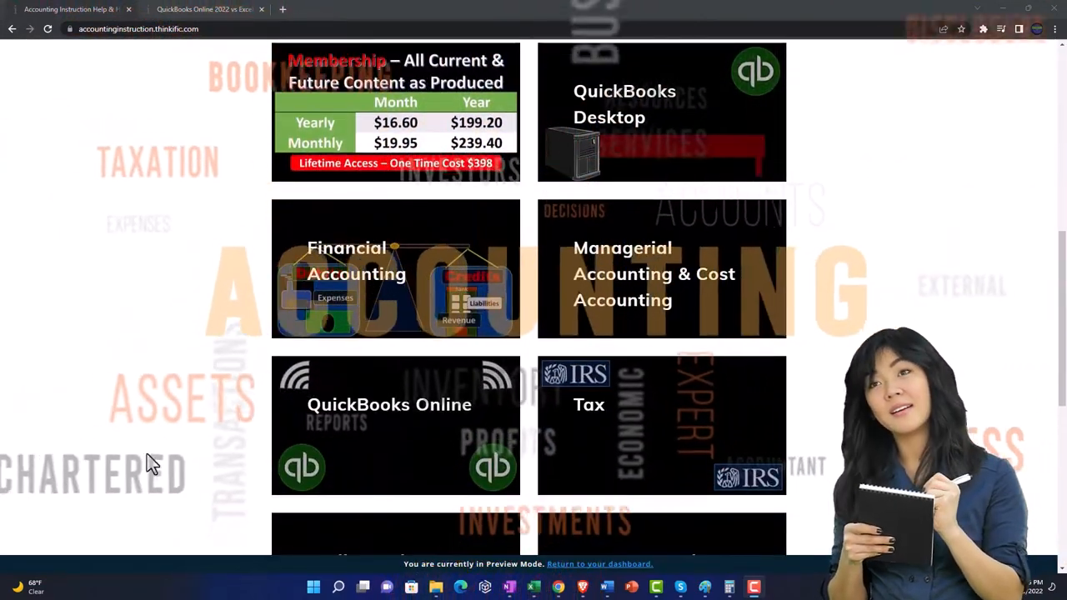
scroll(down, 3)
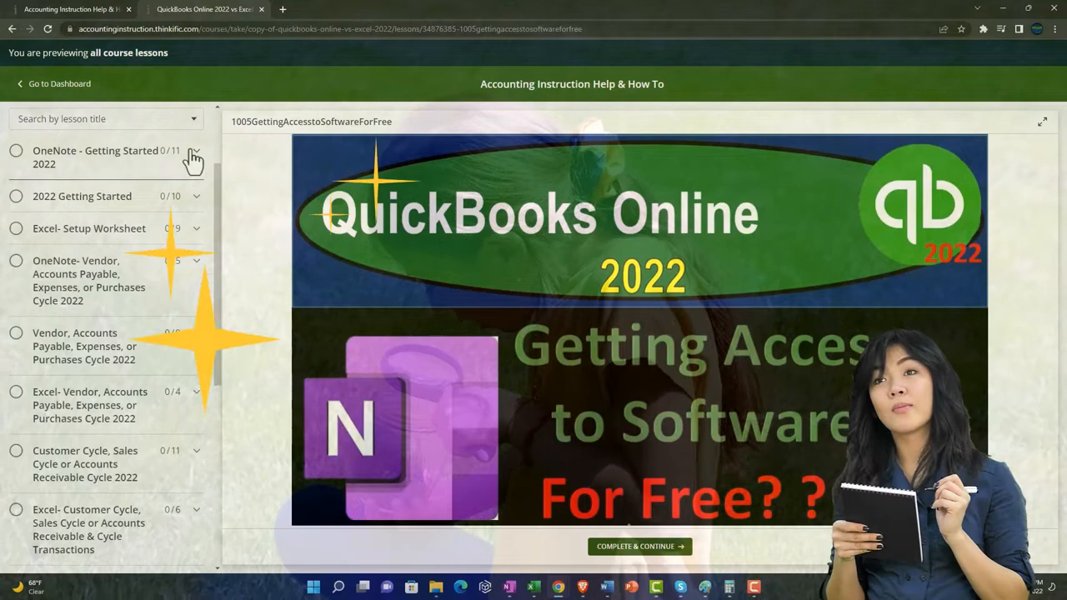
Show the desktop with the QB Data Files folder holding the sample product-based business file
click(193, 157)
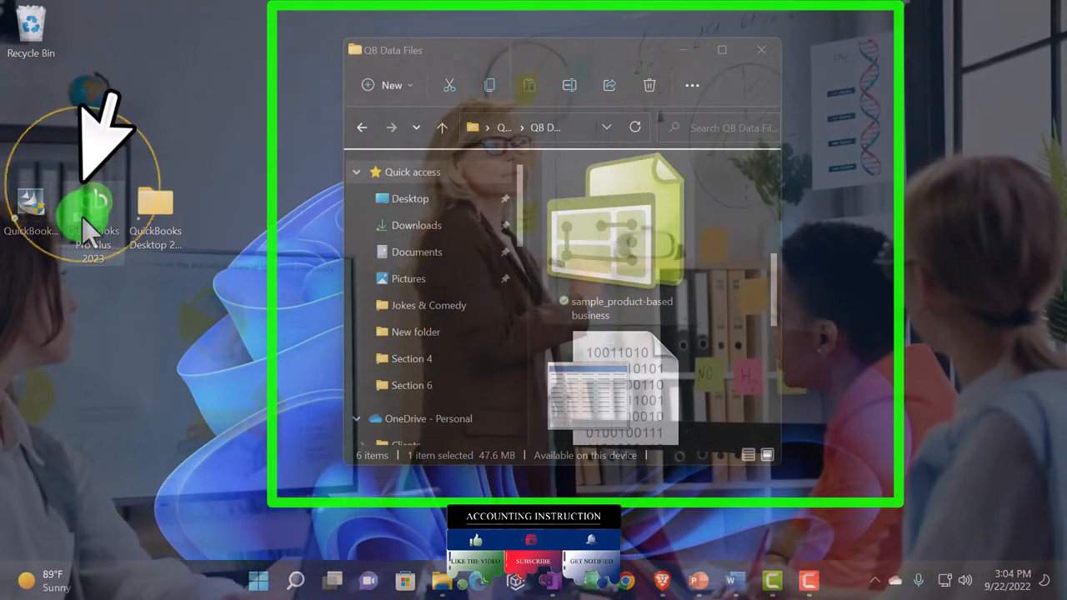
Launch QuickBooks Desktop 2023 from its desktop shortcut to the No Company Open window
double_click(93, 209)
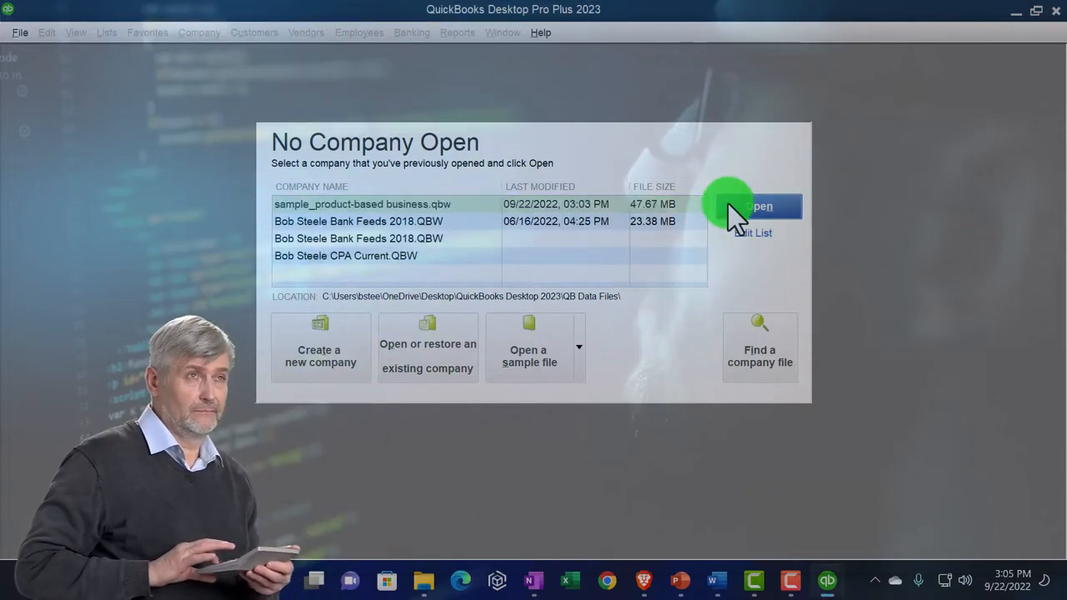
Open the sample_product-based business.qbw company file, Sample Rock Castle Construction
click(760, 206)
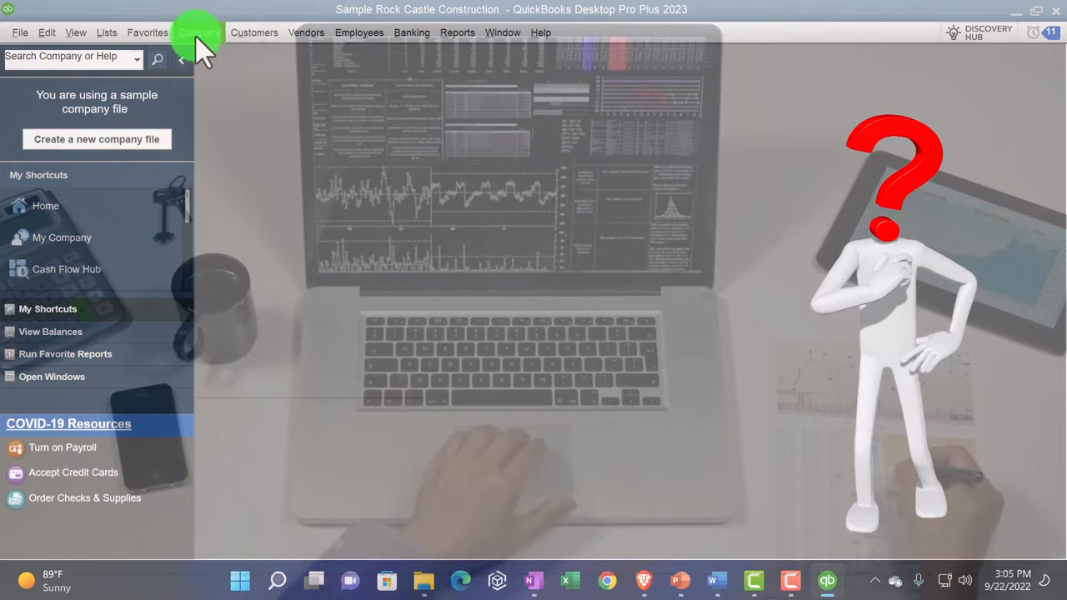
Display the Rock Castle Construction Home Page workflow via Company > Home Page
click(198, 31)
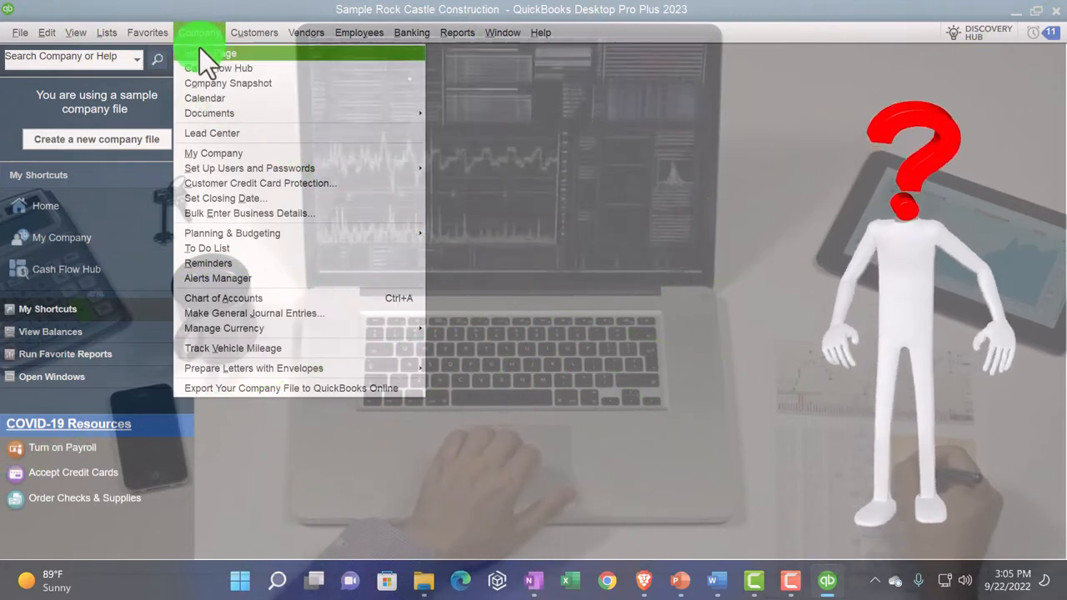
click(220, 52)
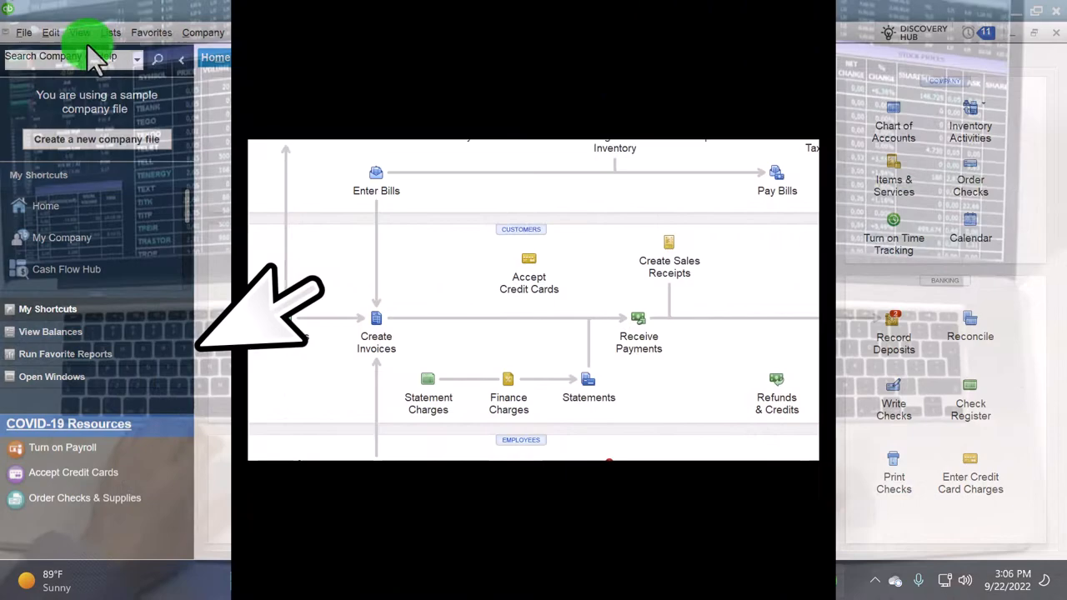
click(80, 33)
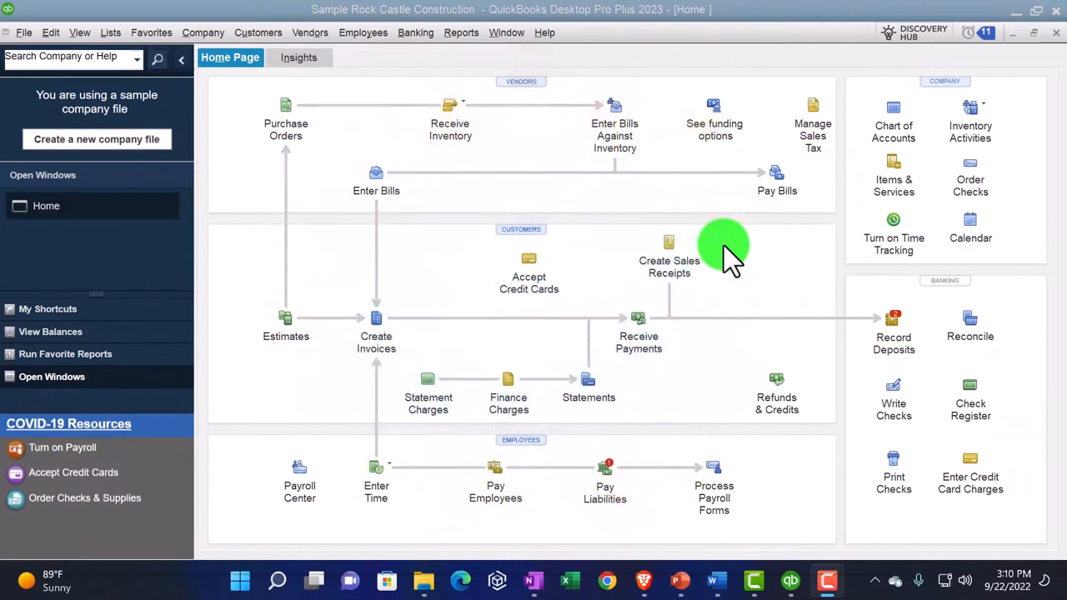
Open the Preferences dialog from Edit, landing on Accounting's My Preferences
click(50, 33)
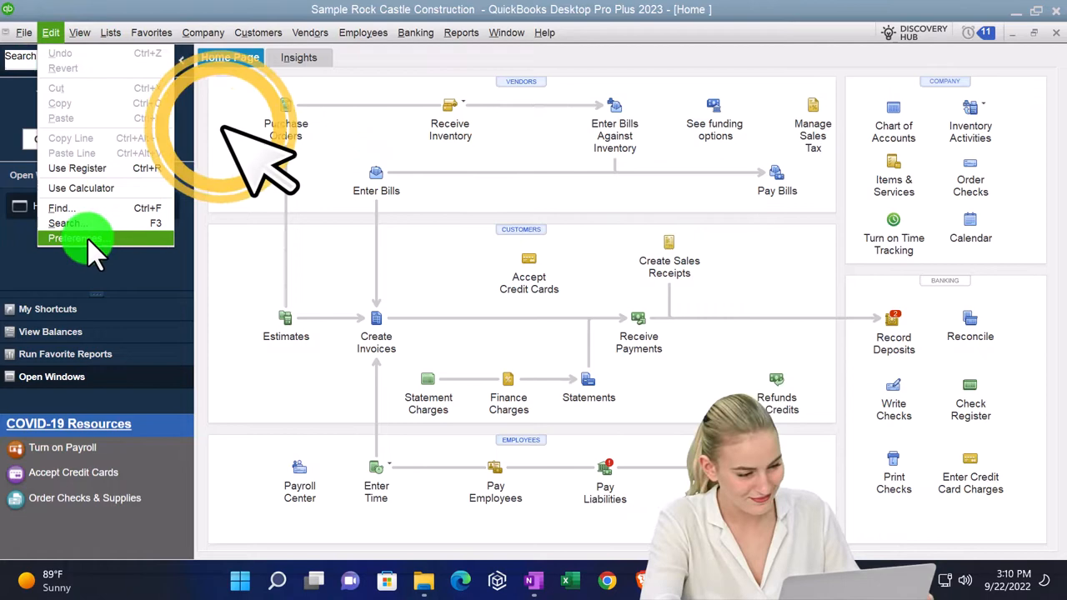
click(70, 238)
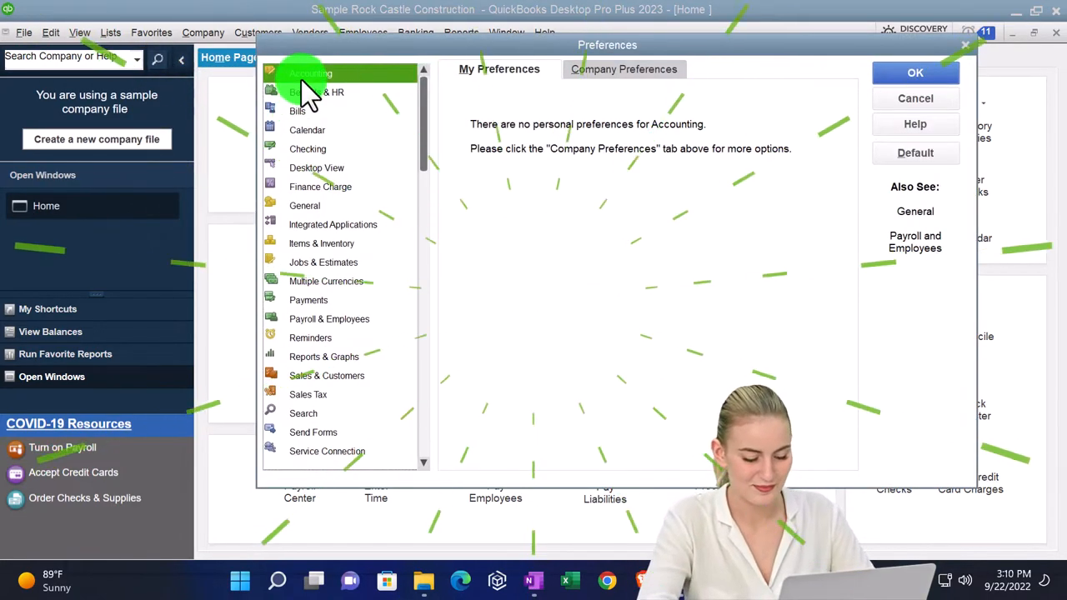
Show Accounting's Company Preferences with account numbers and class tracking settings
click(317, 92)
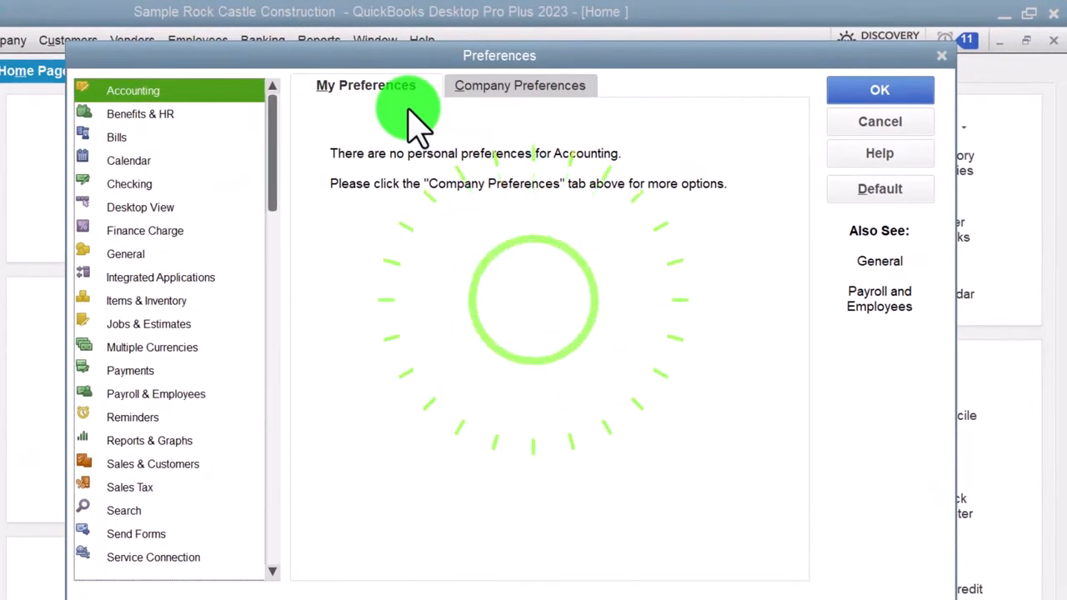
click(520, 85)
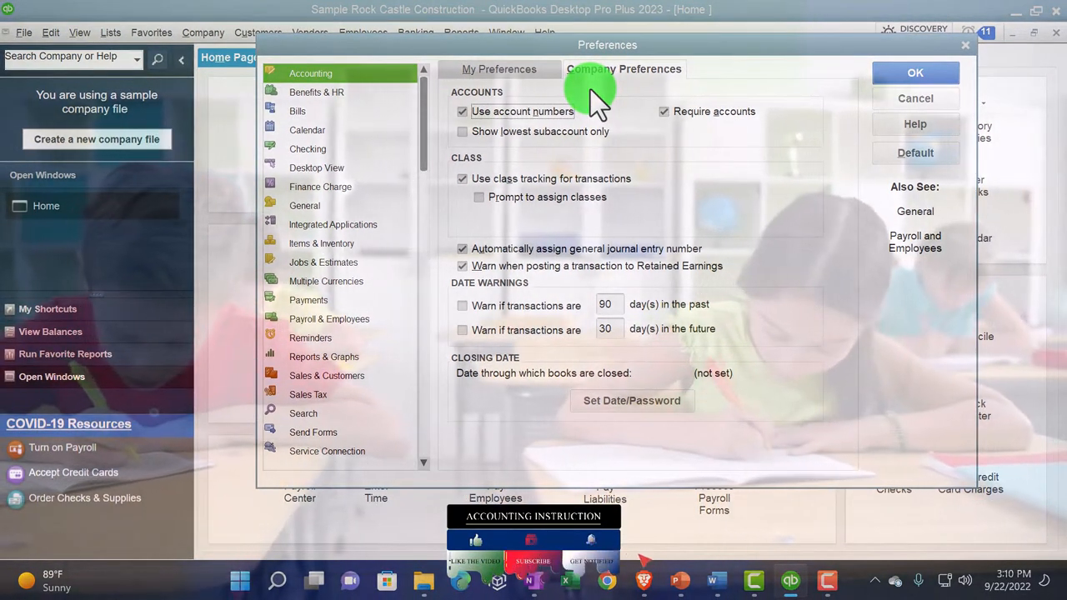
mouse_move(470, 80)
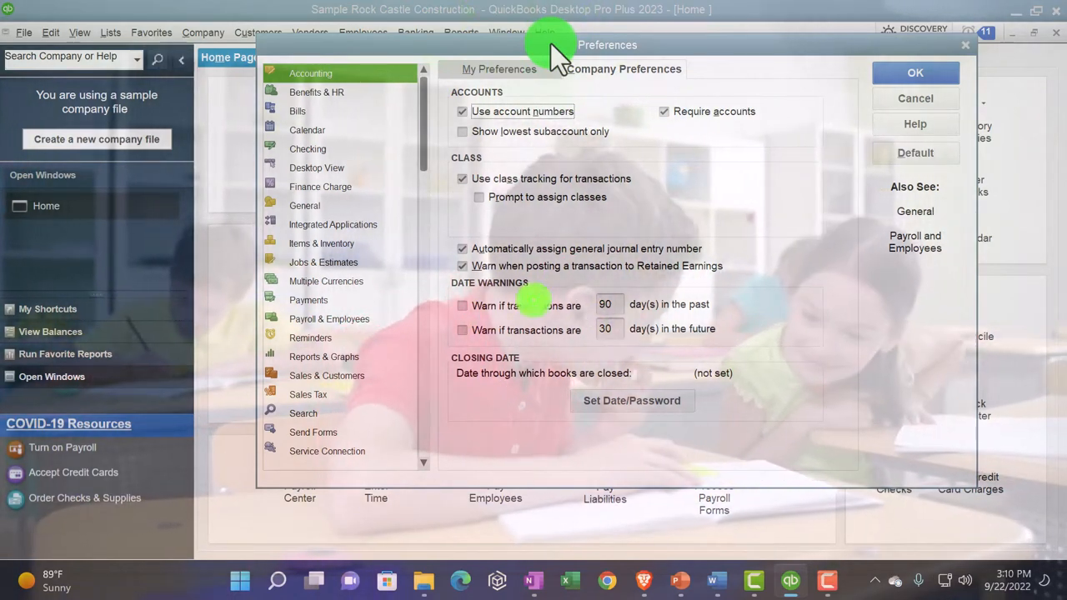
mouse_move(513, 197)
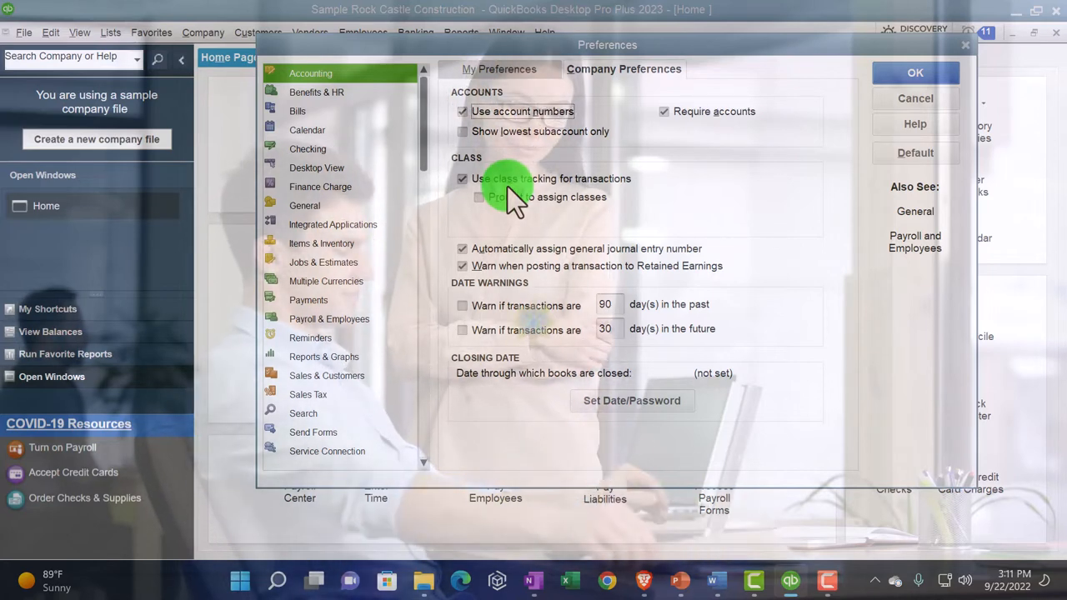
click(317, 92)
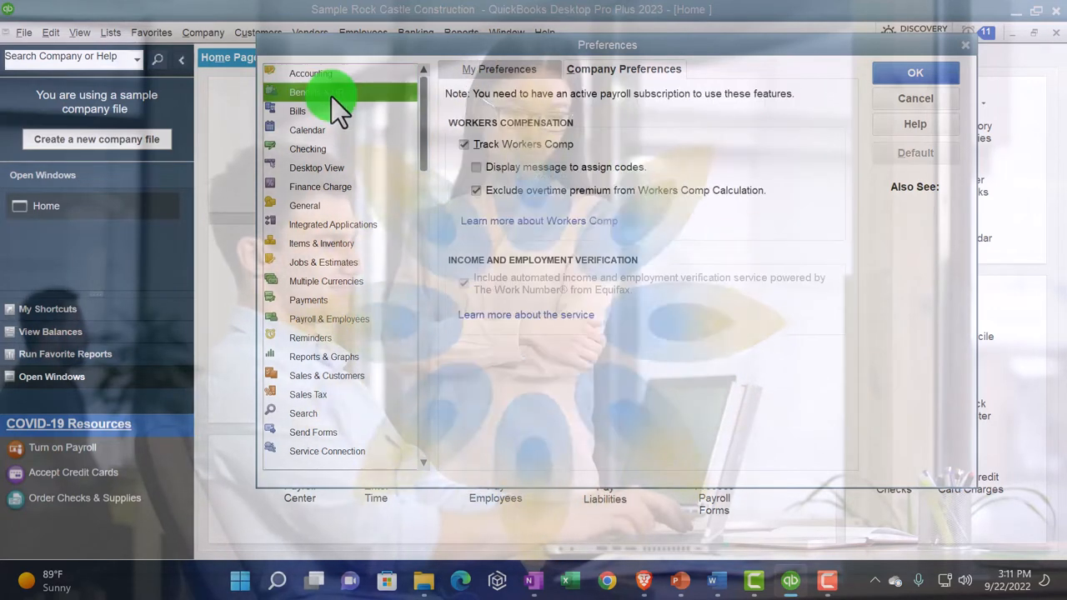
click(297, 110)
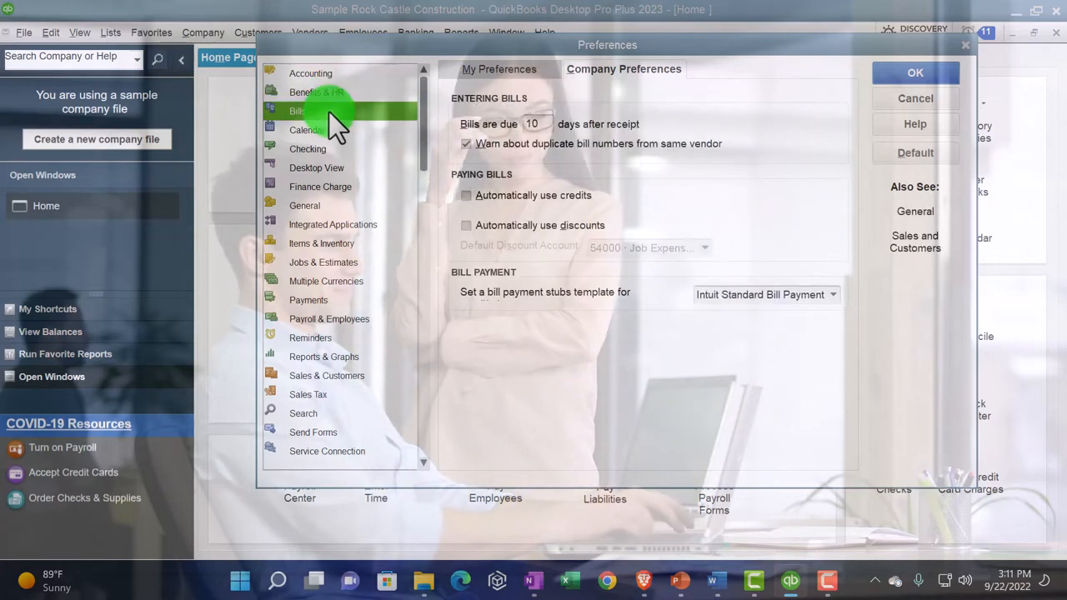
click(308, 130)
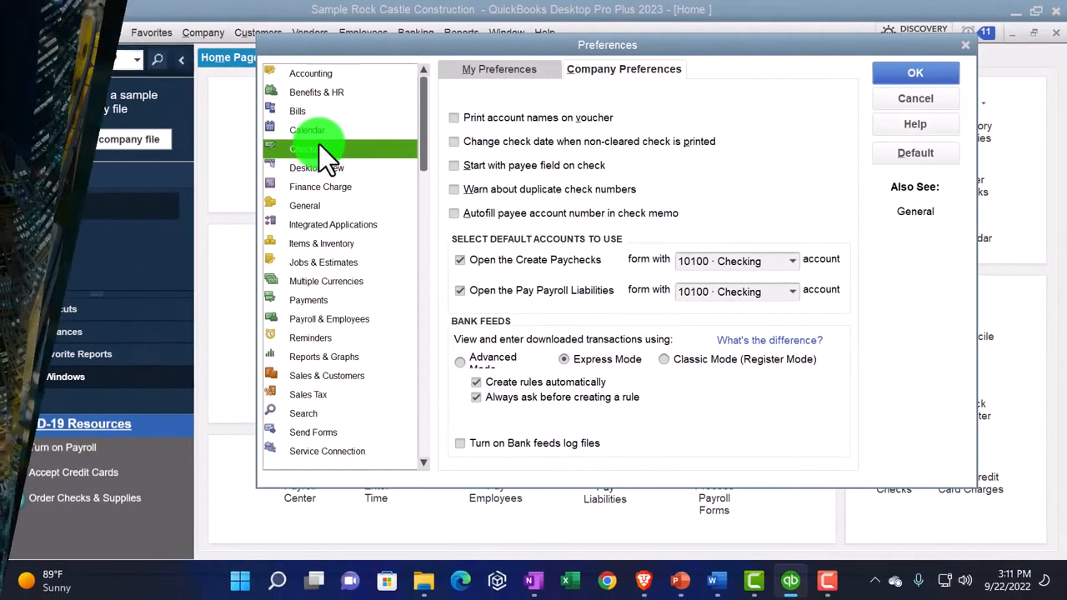
click(310, 74)
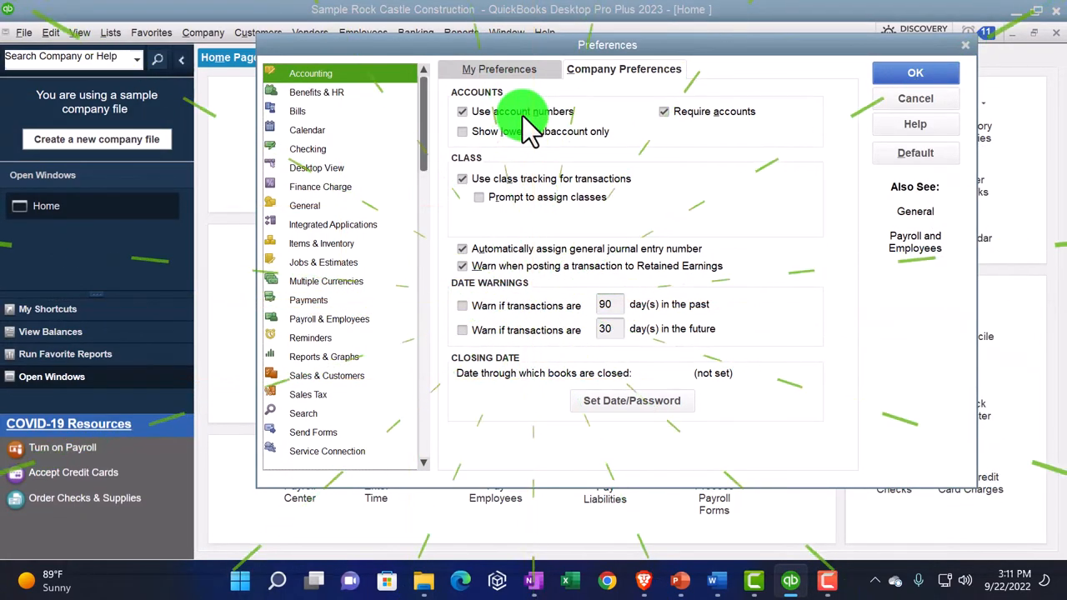
Browse Bills, Checking and Accounting preferences, ending on Sales Tax company preferences
click(317, 92)
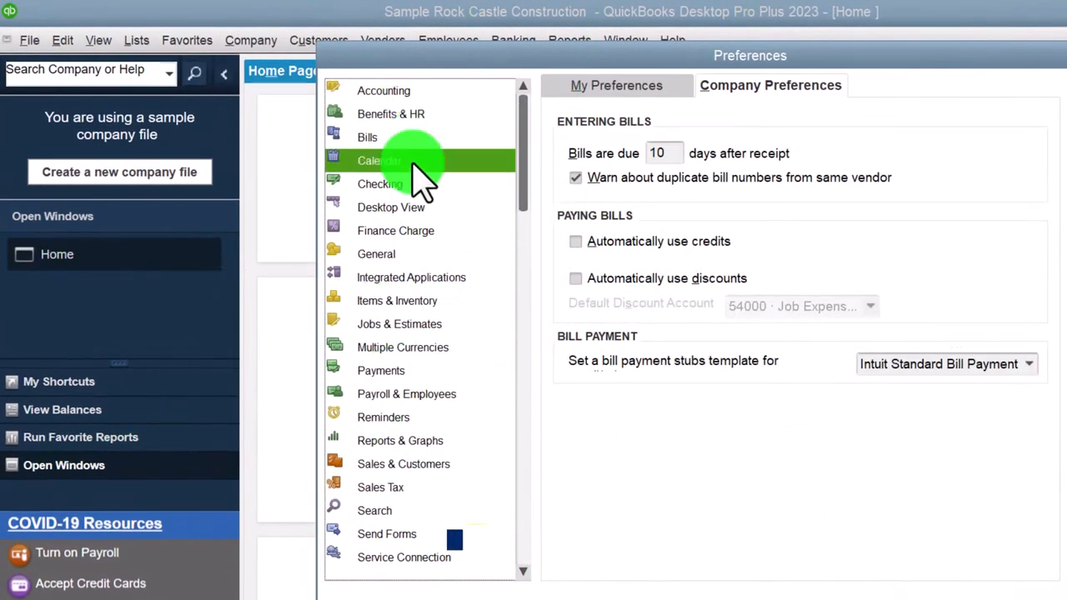
click(380, 183)
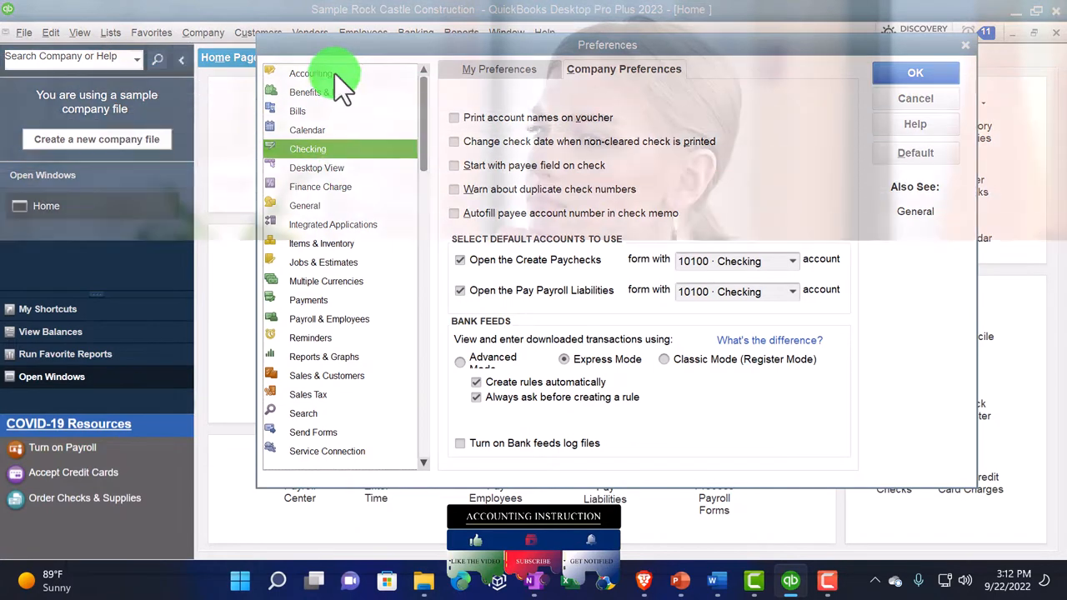
click(306, 74)
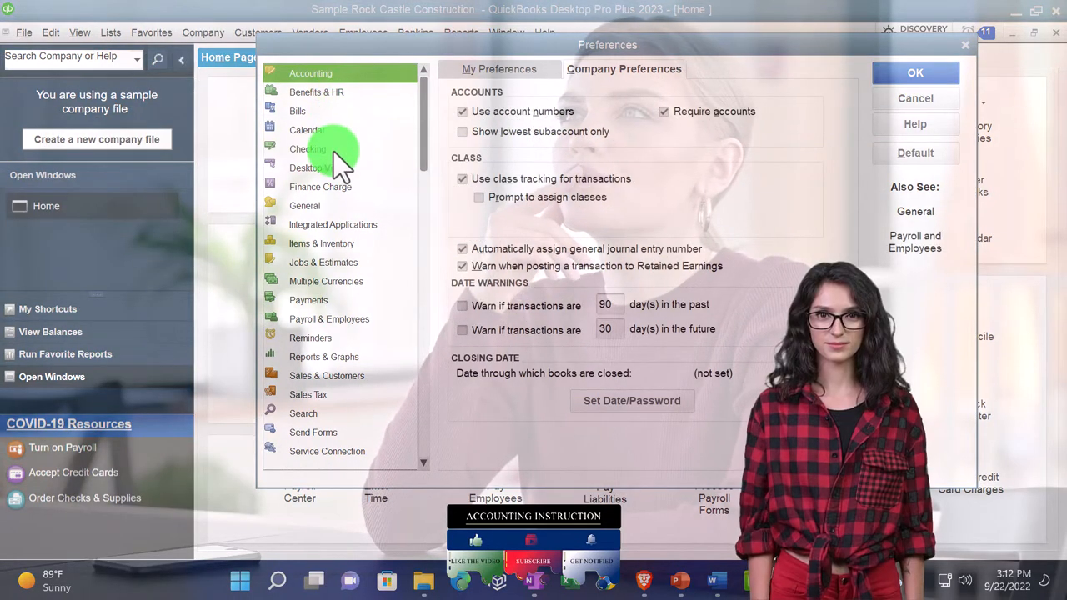
mouse_move(333, 216)
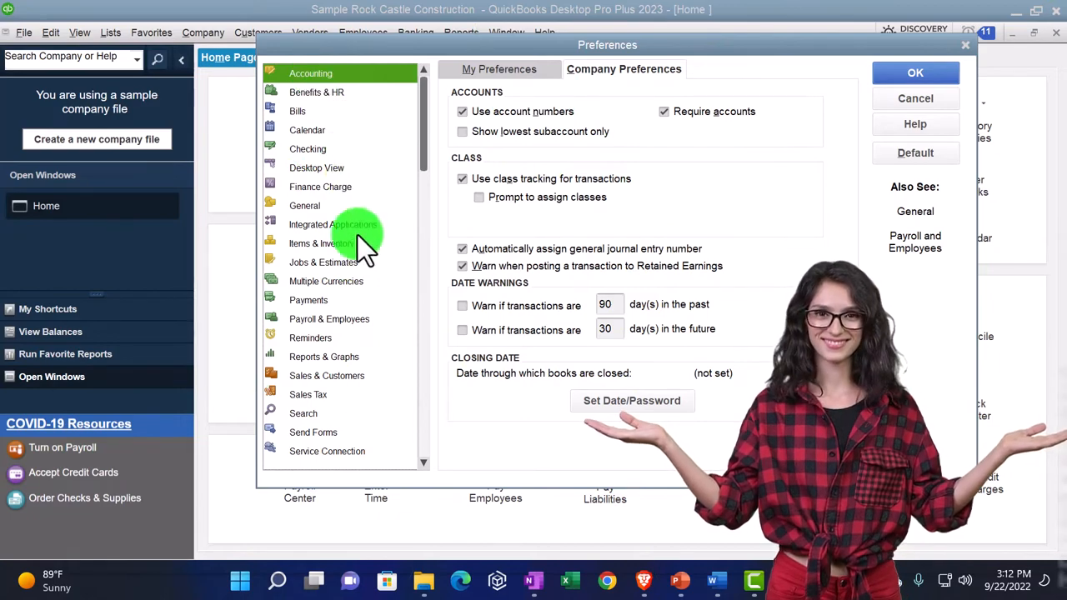
click(307, 393)
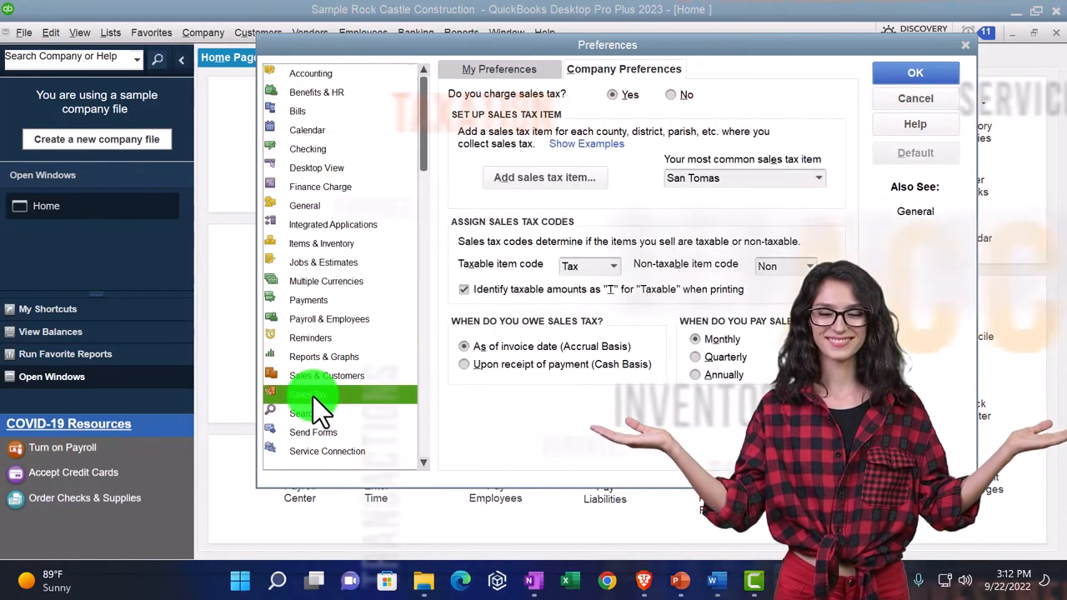